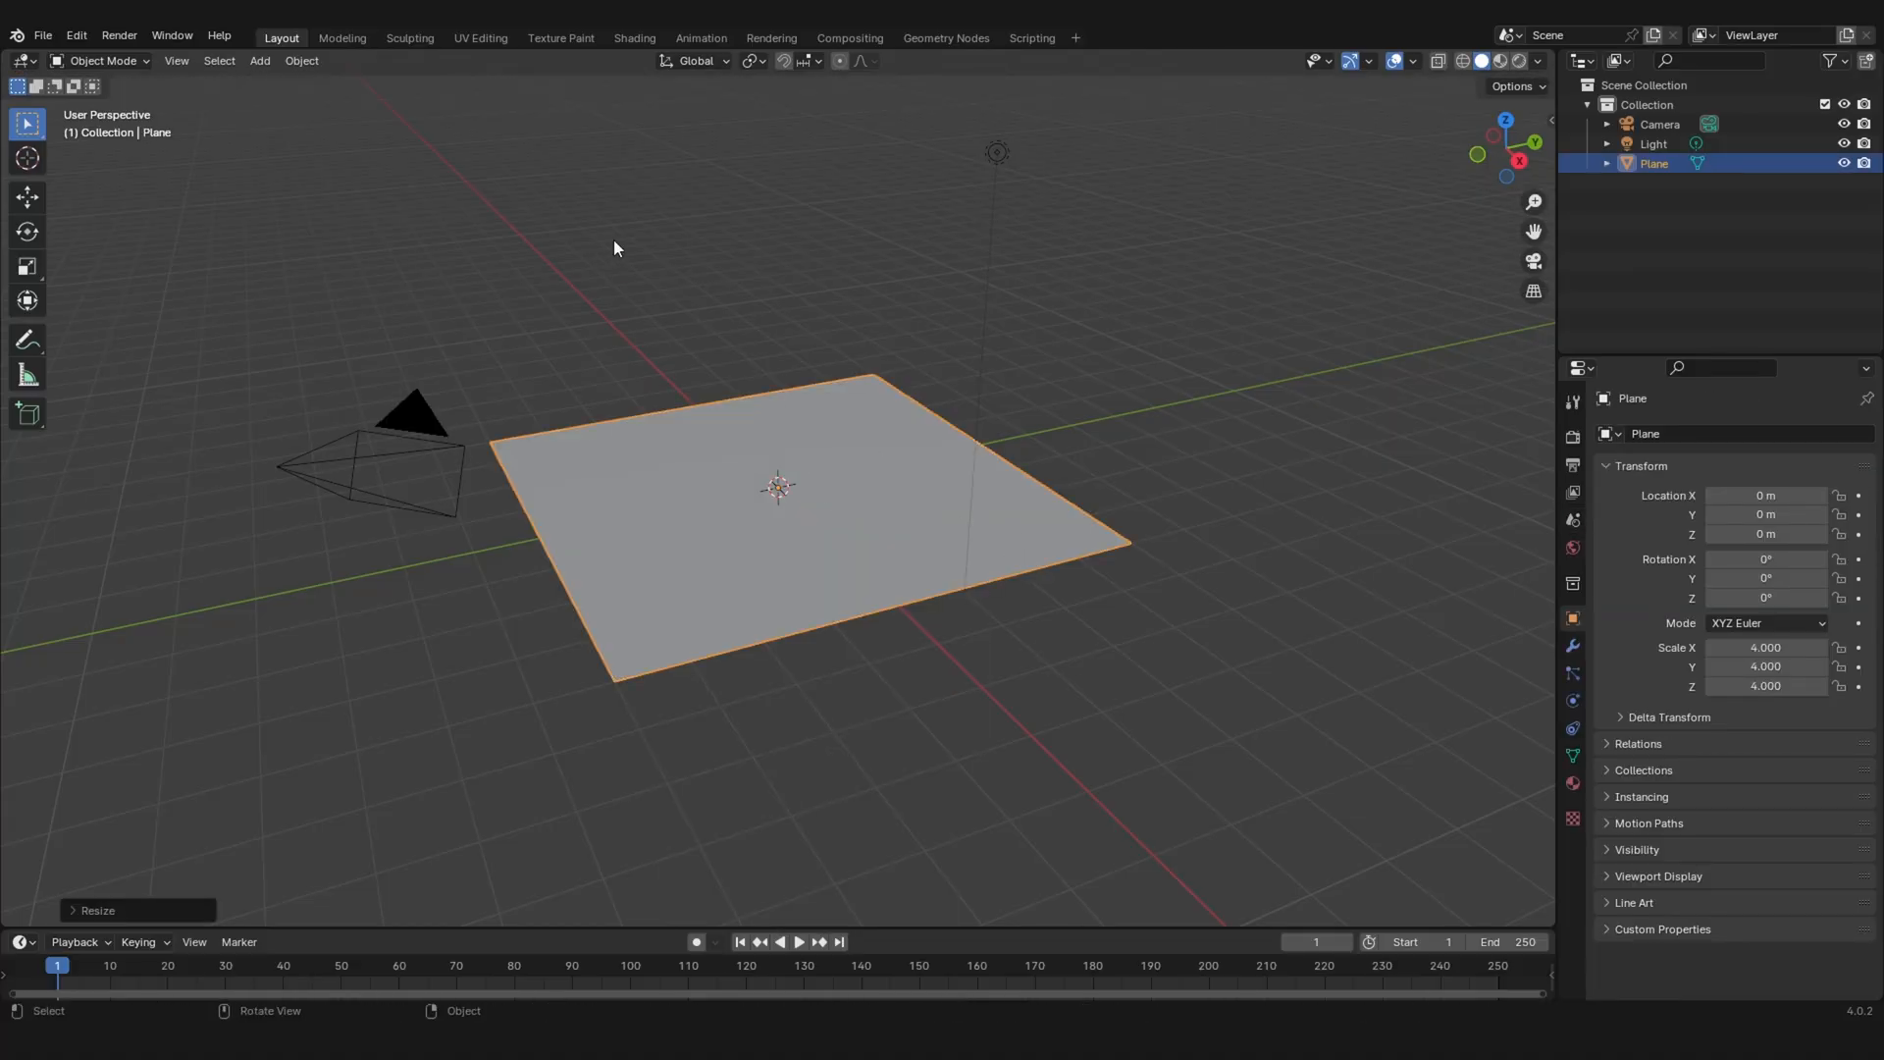
- In the Shading workspace, create a new material on the plane
click(634, 37)
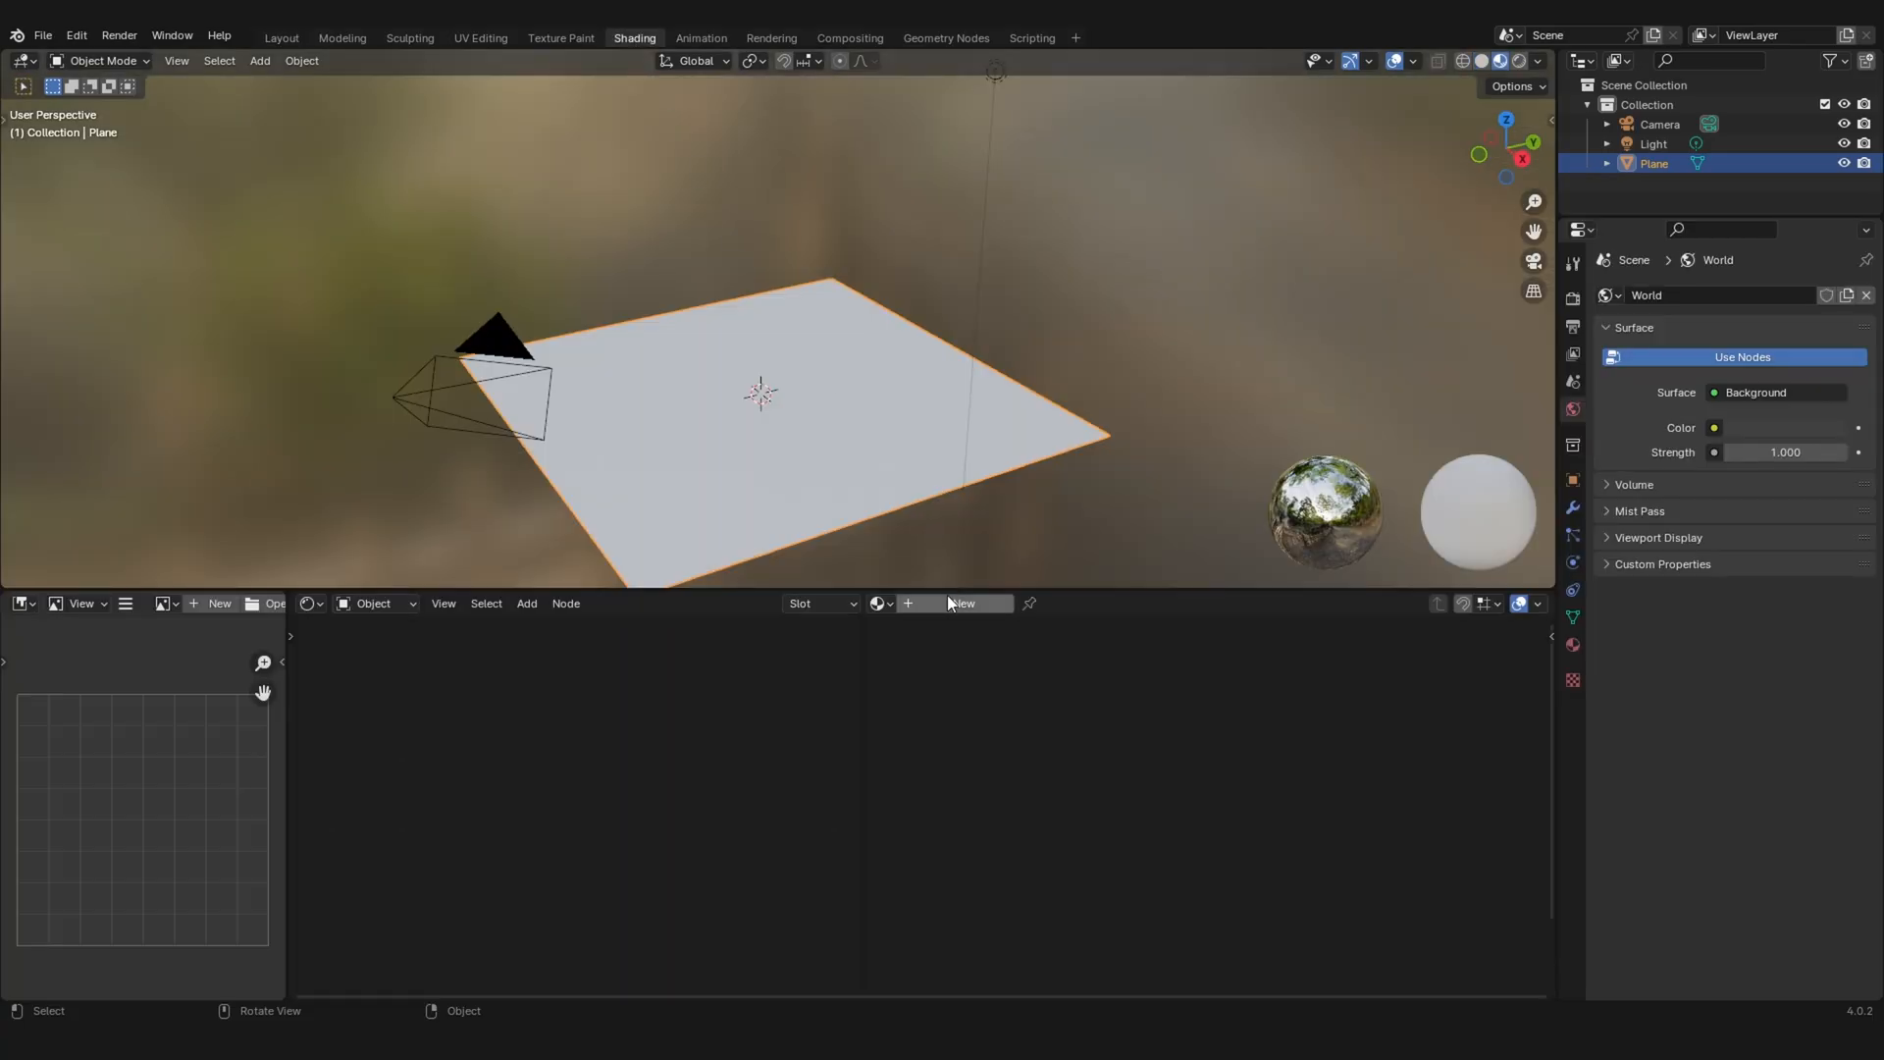
click(960, 603)
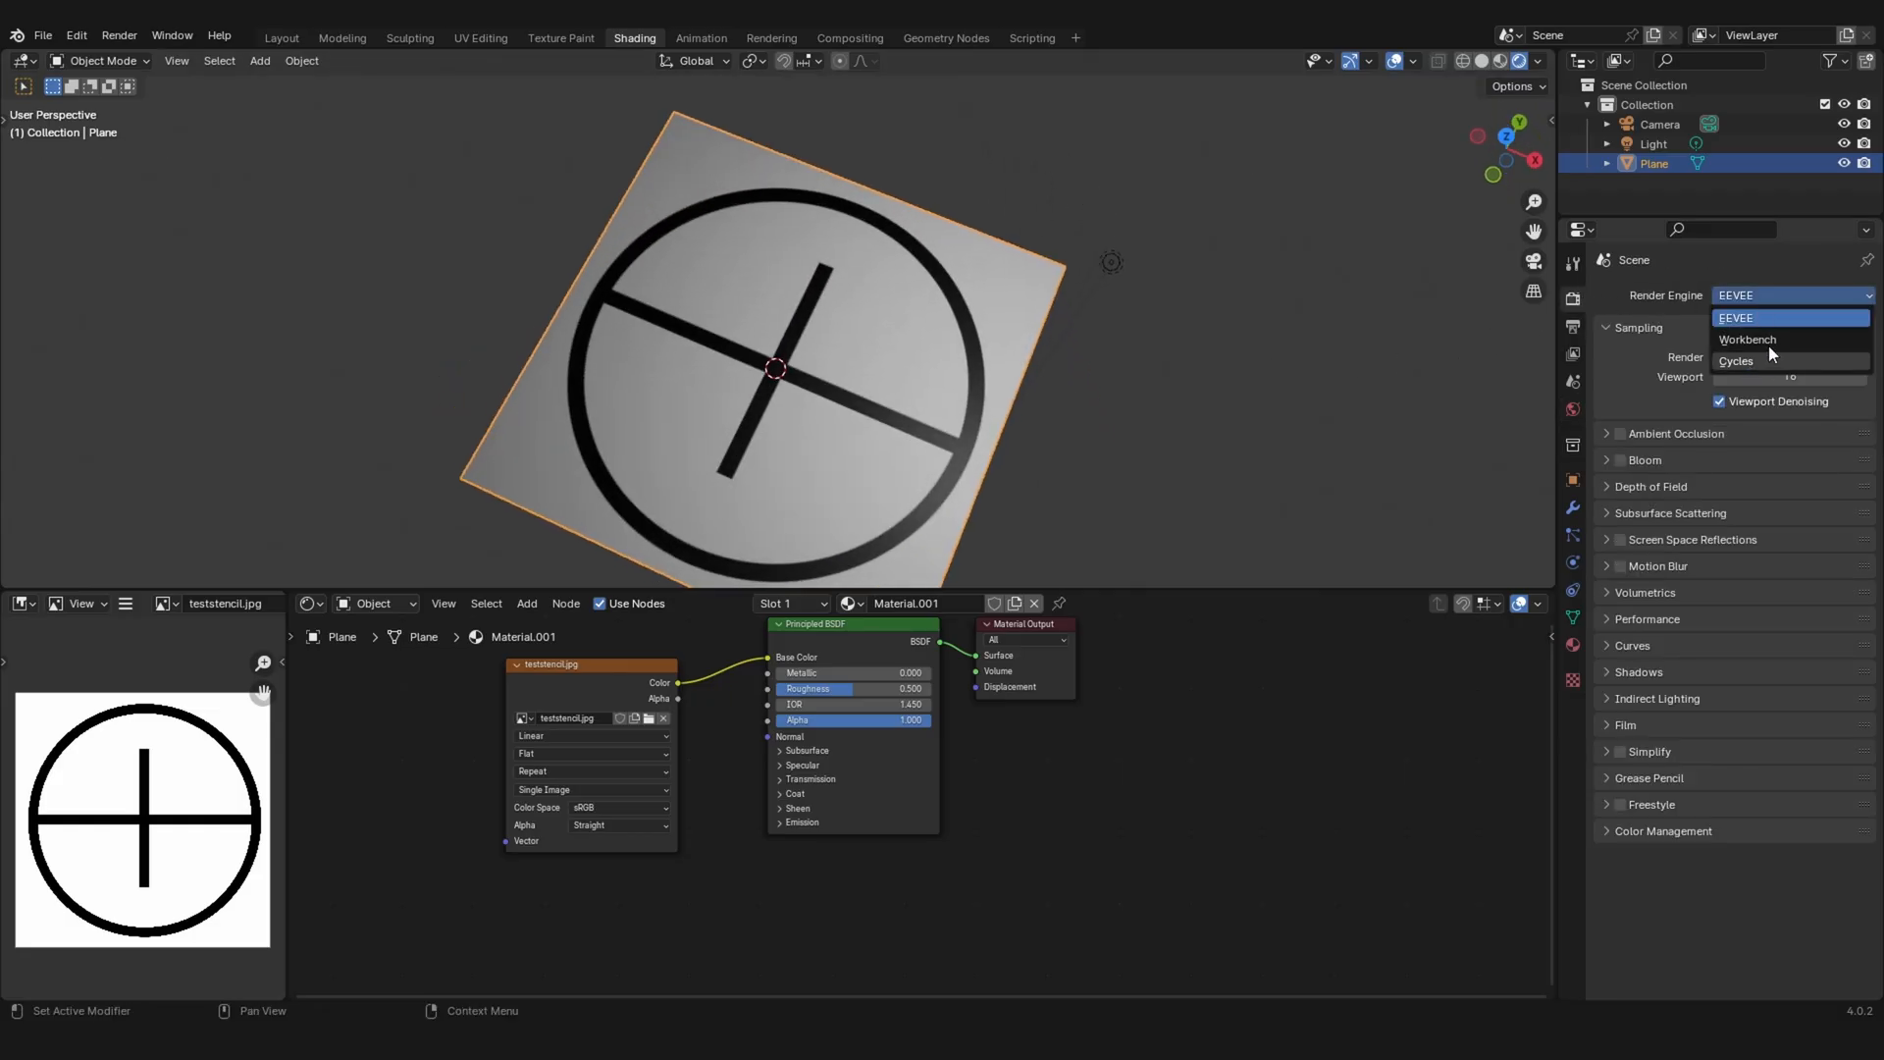
- Render with Cycles using GPU Compute as the device
click(1735, 361)
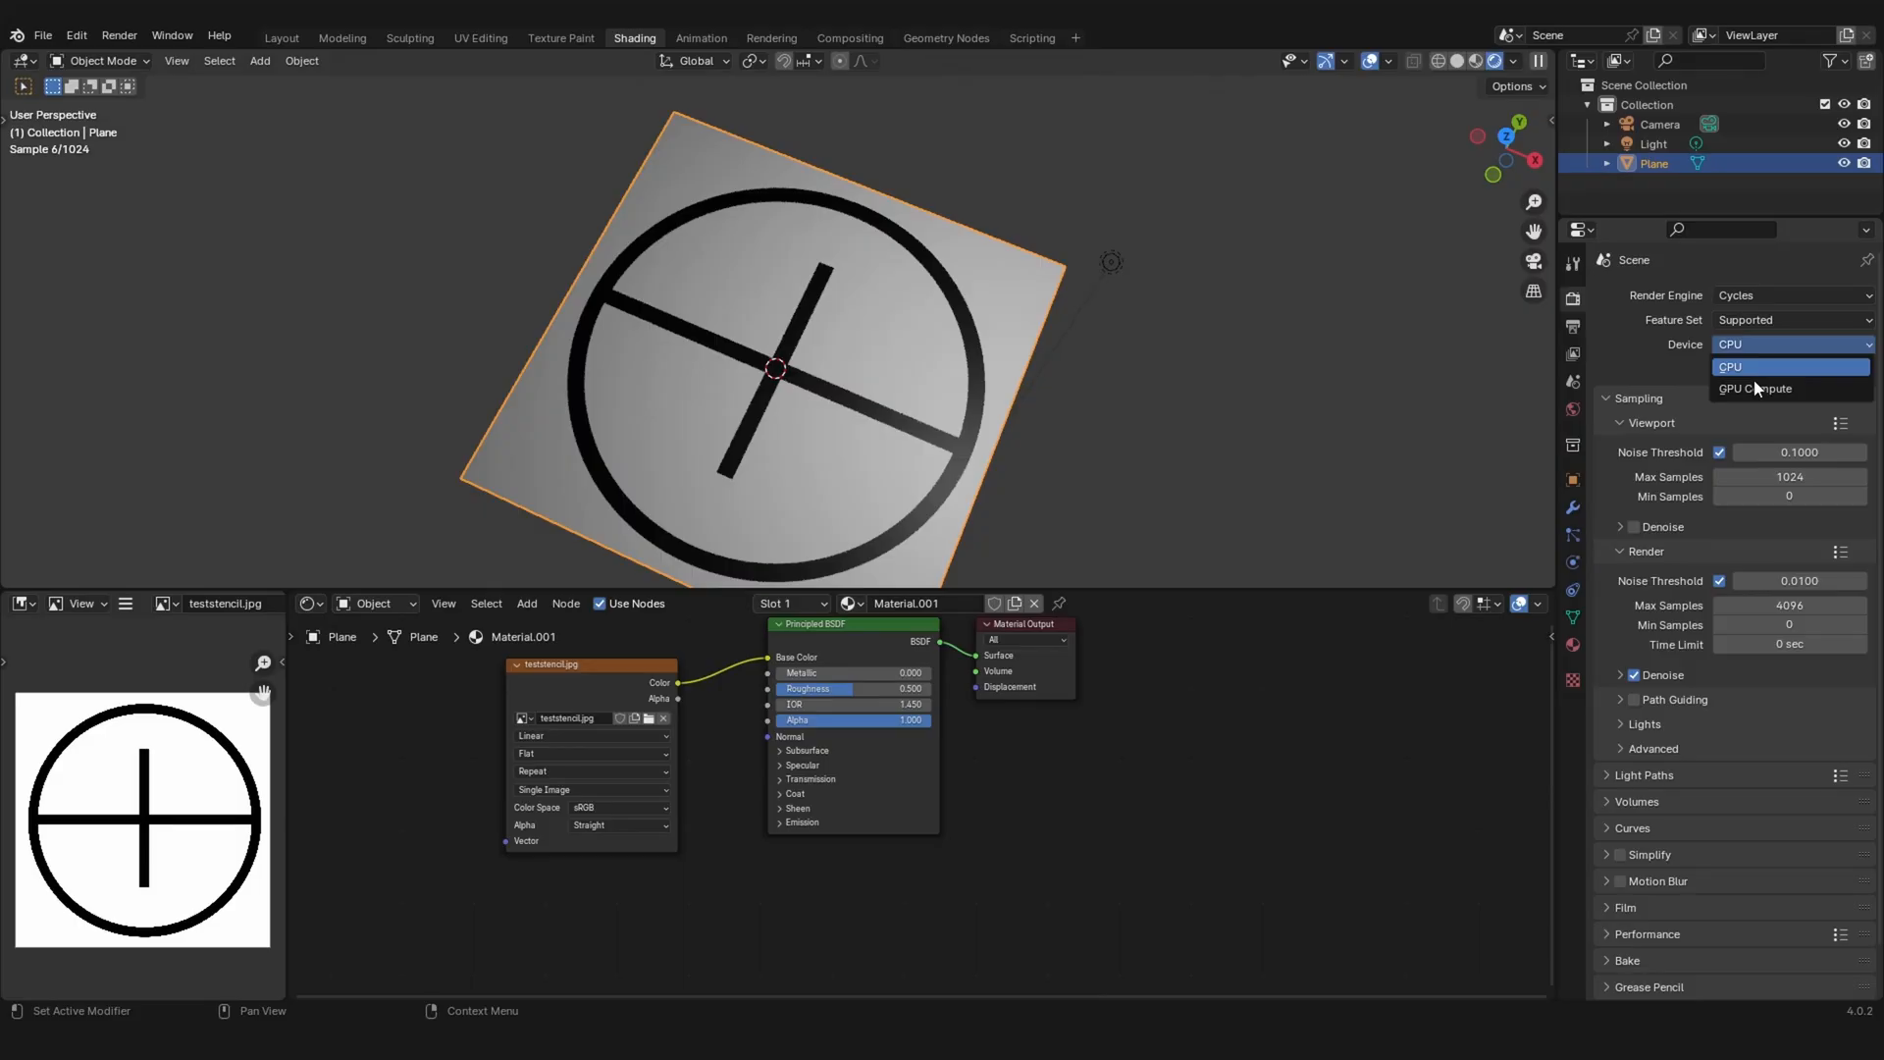
click(1754, 387)
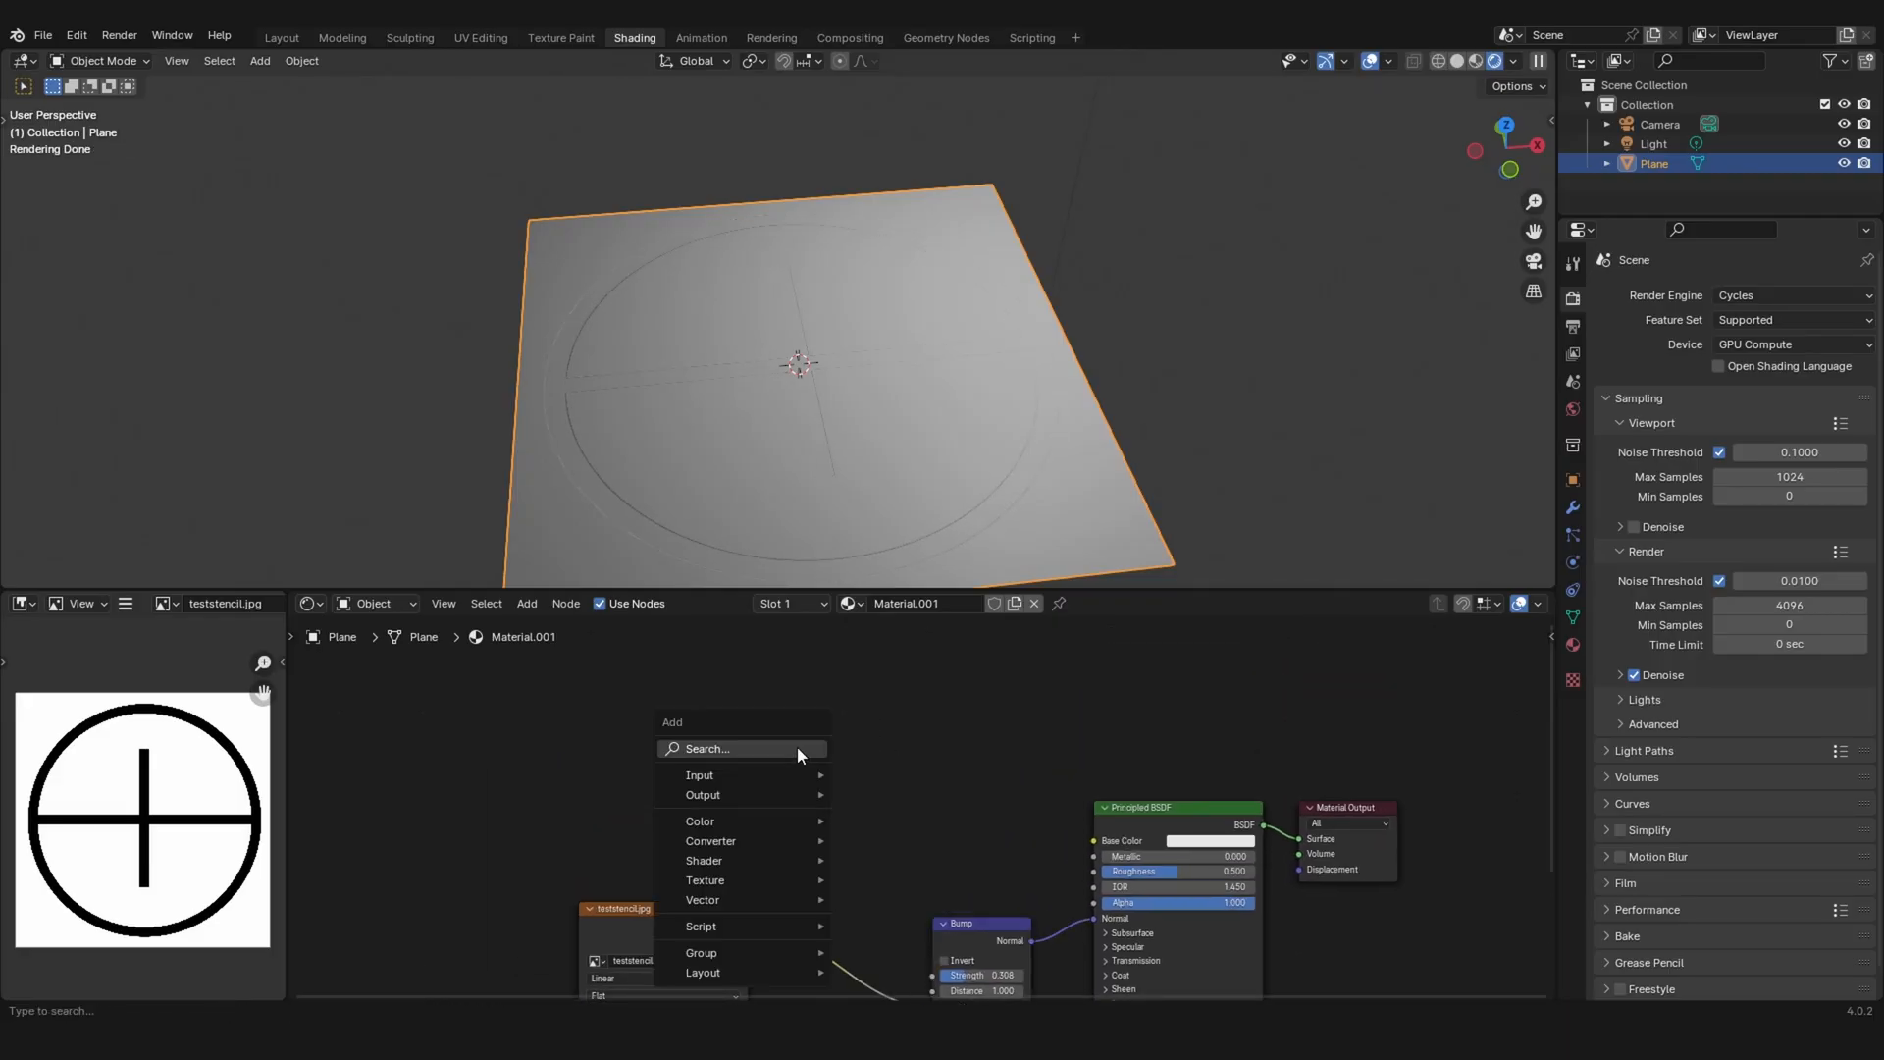
- Add an Image Texture node with a new blank 4096 px image named Normal_stencil, no alpha
click(705, 880)
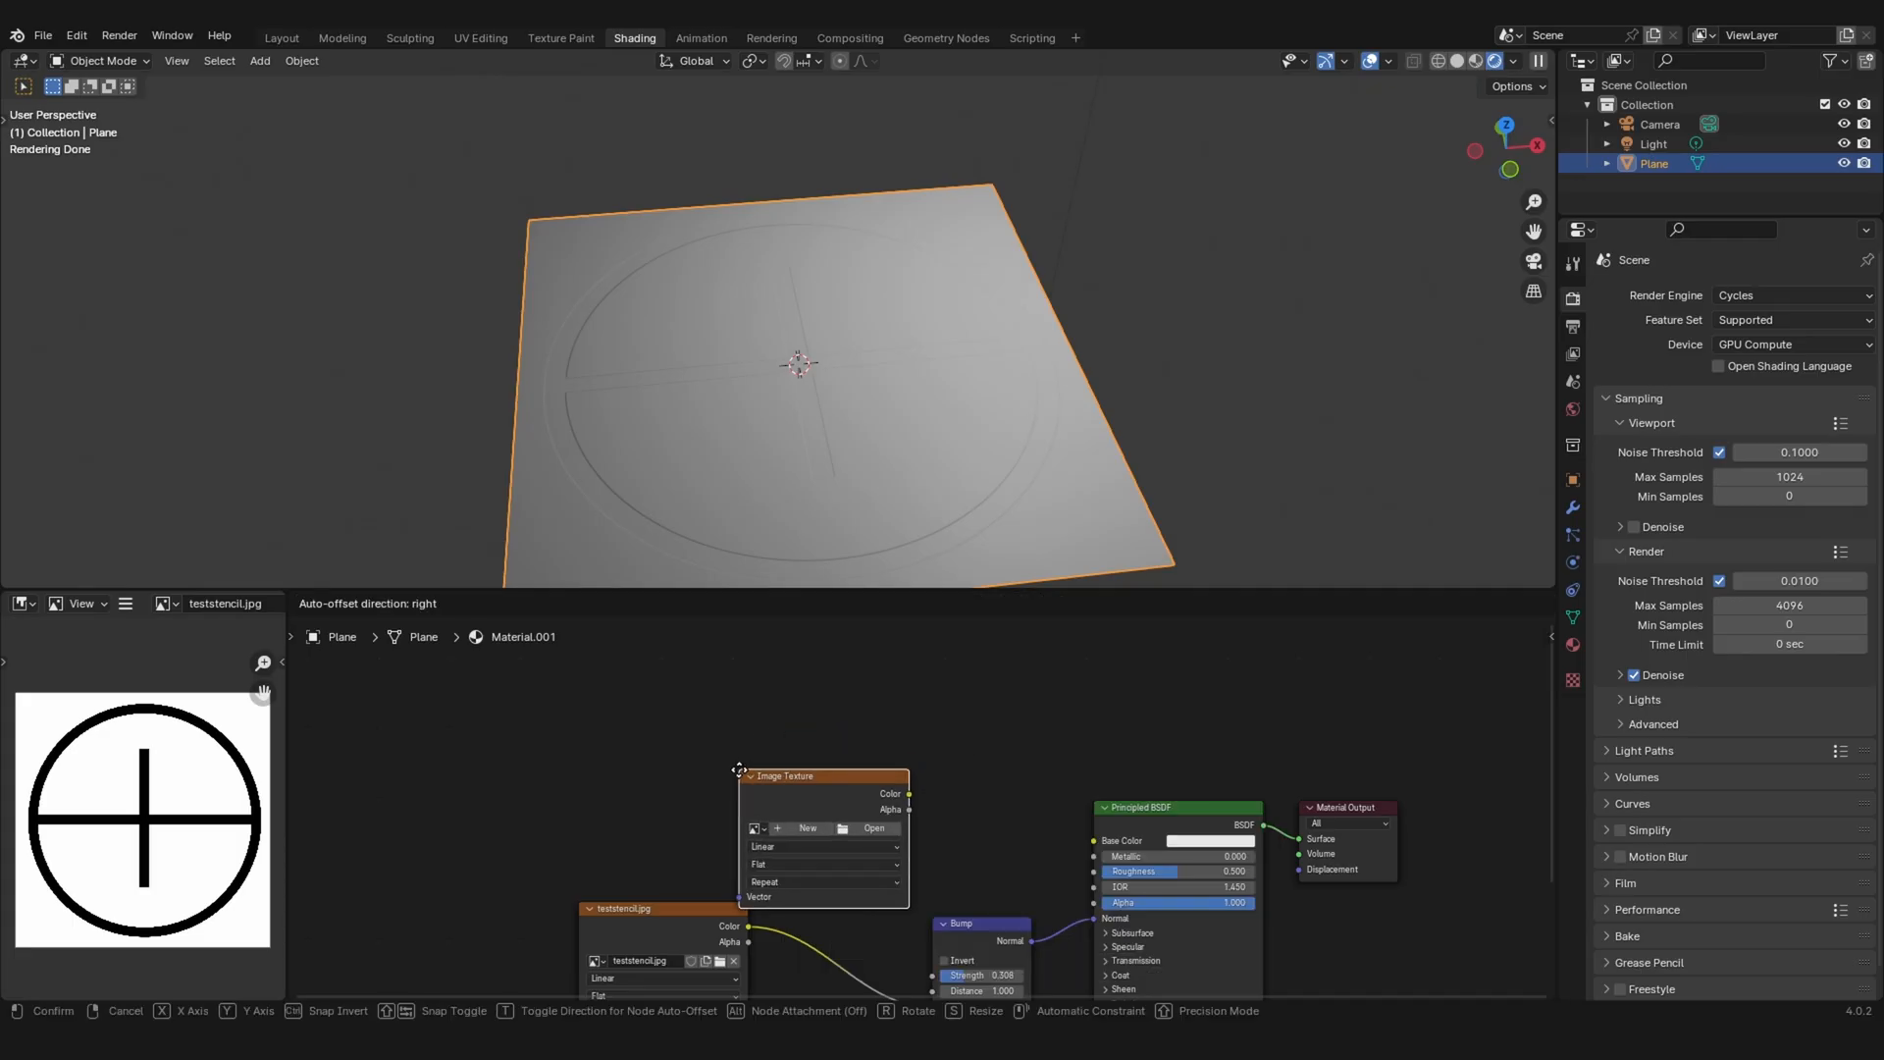
click(808, 829)
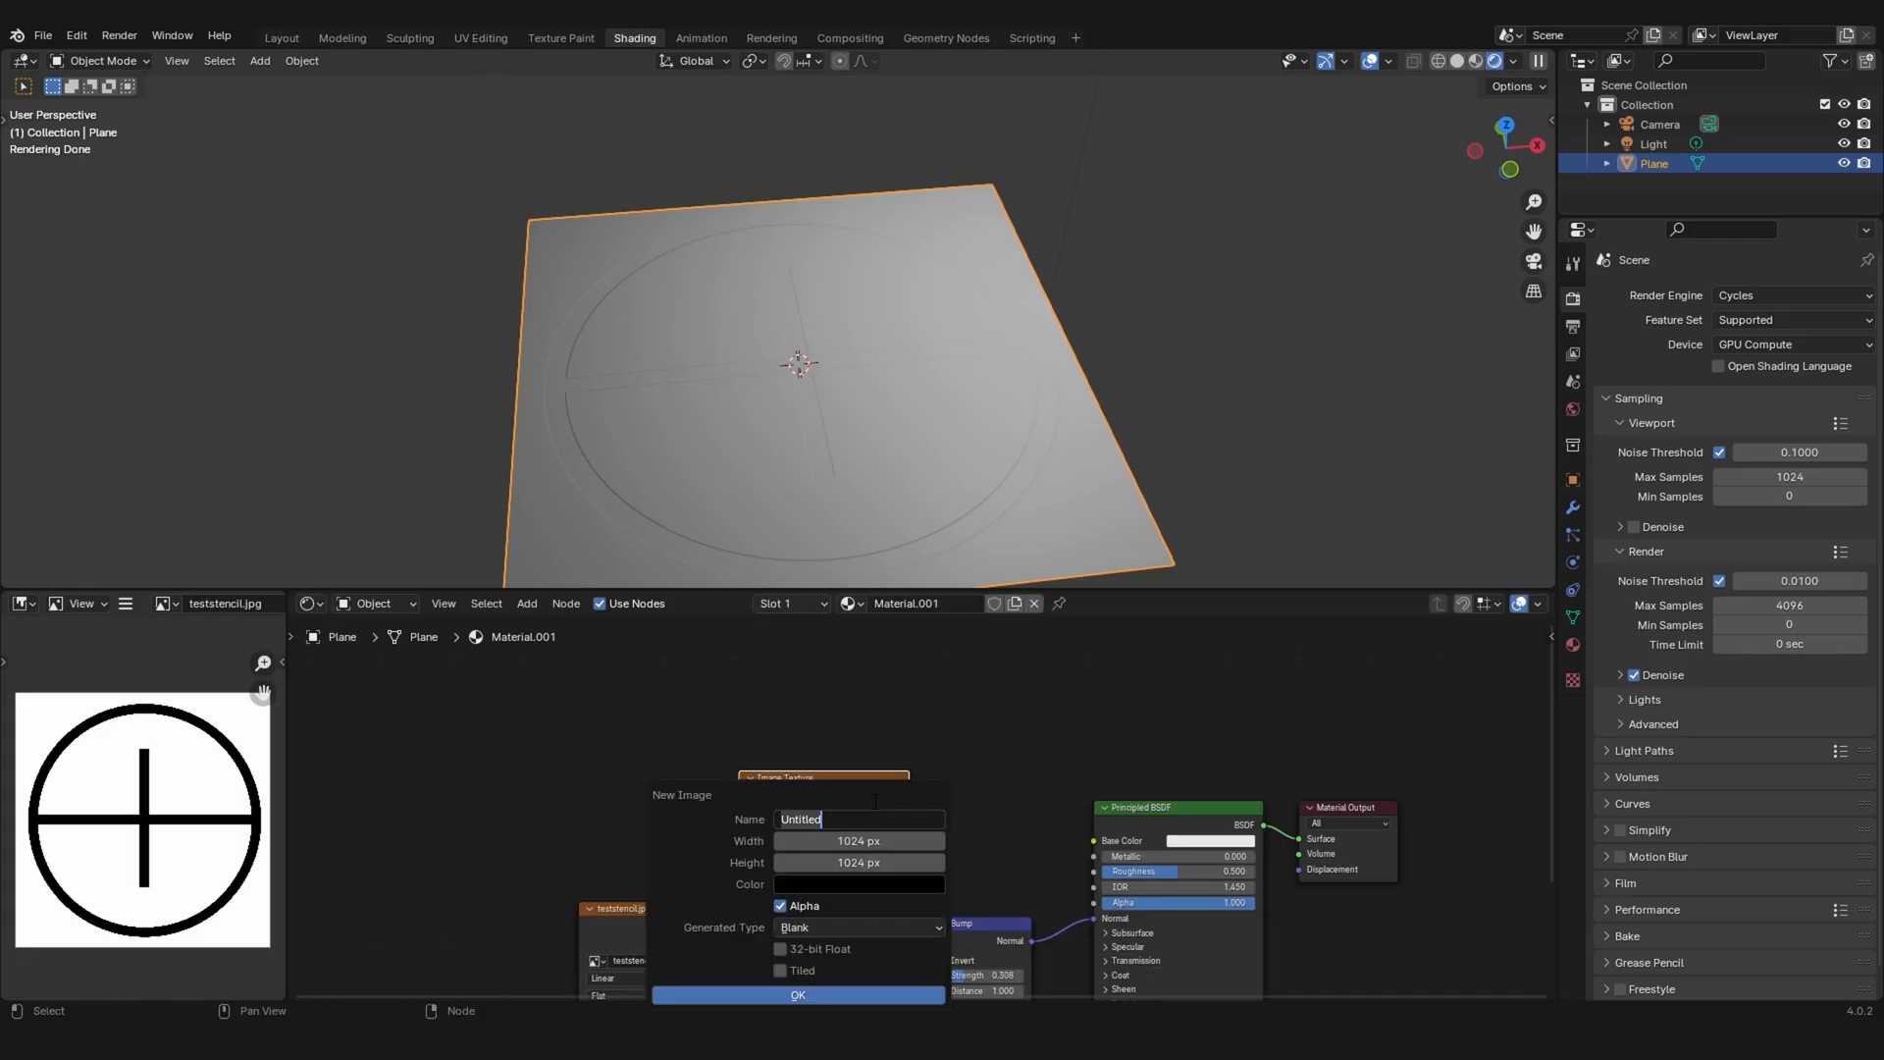
text(Normal_stencil)
click(860, 841)
text(4096)
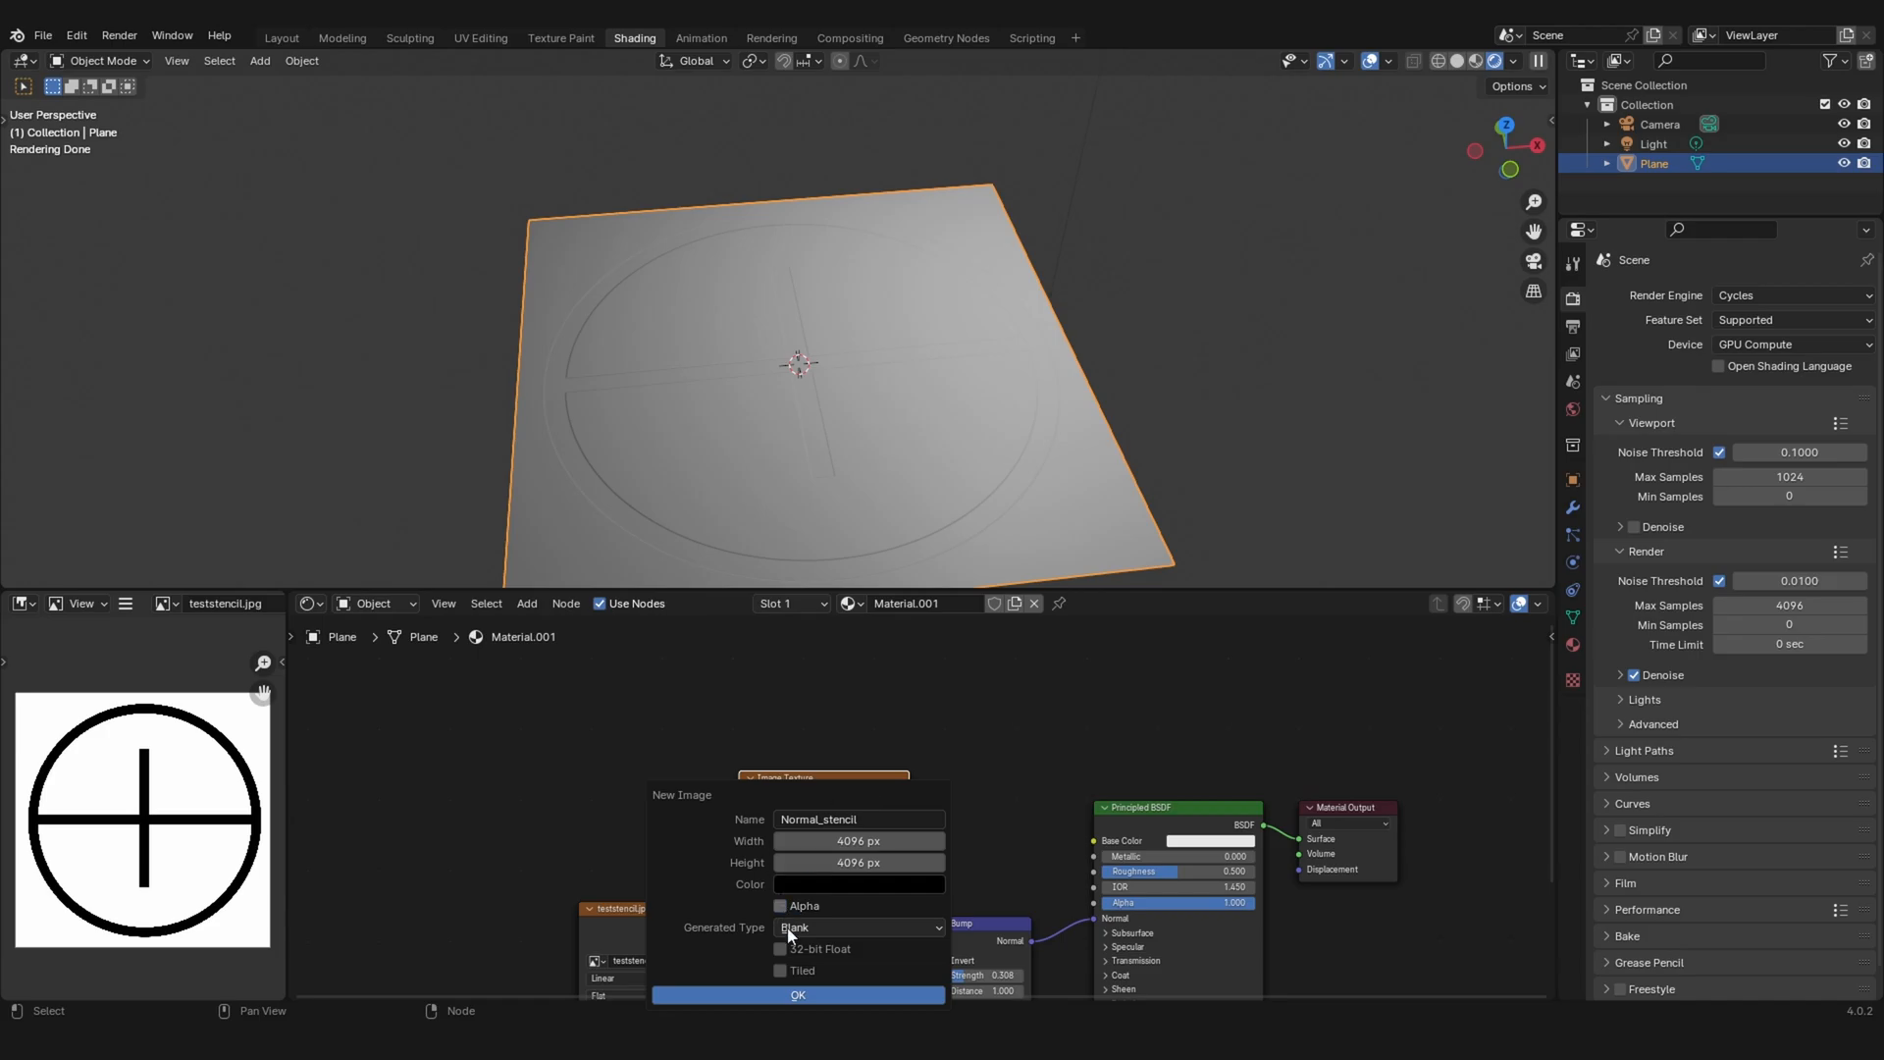
click(797, 994)
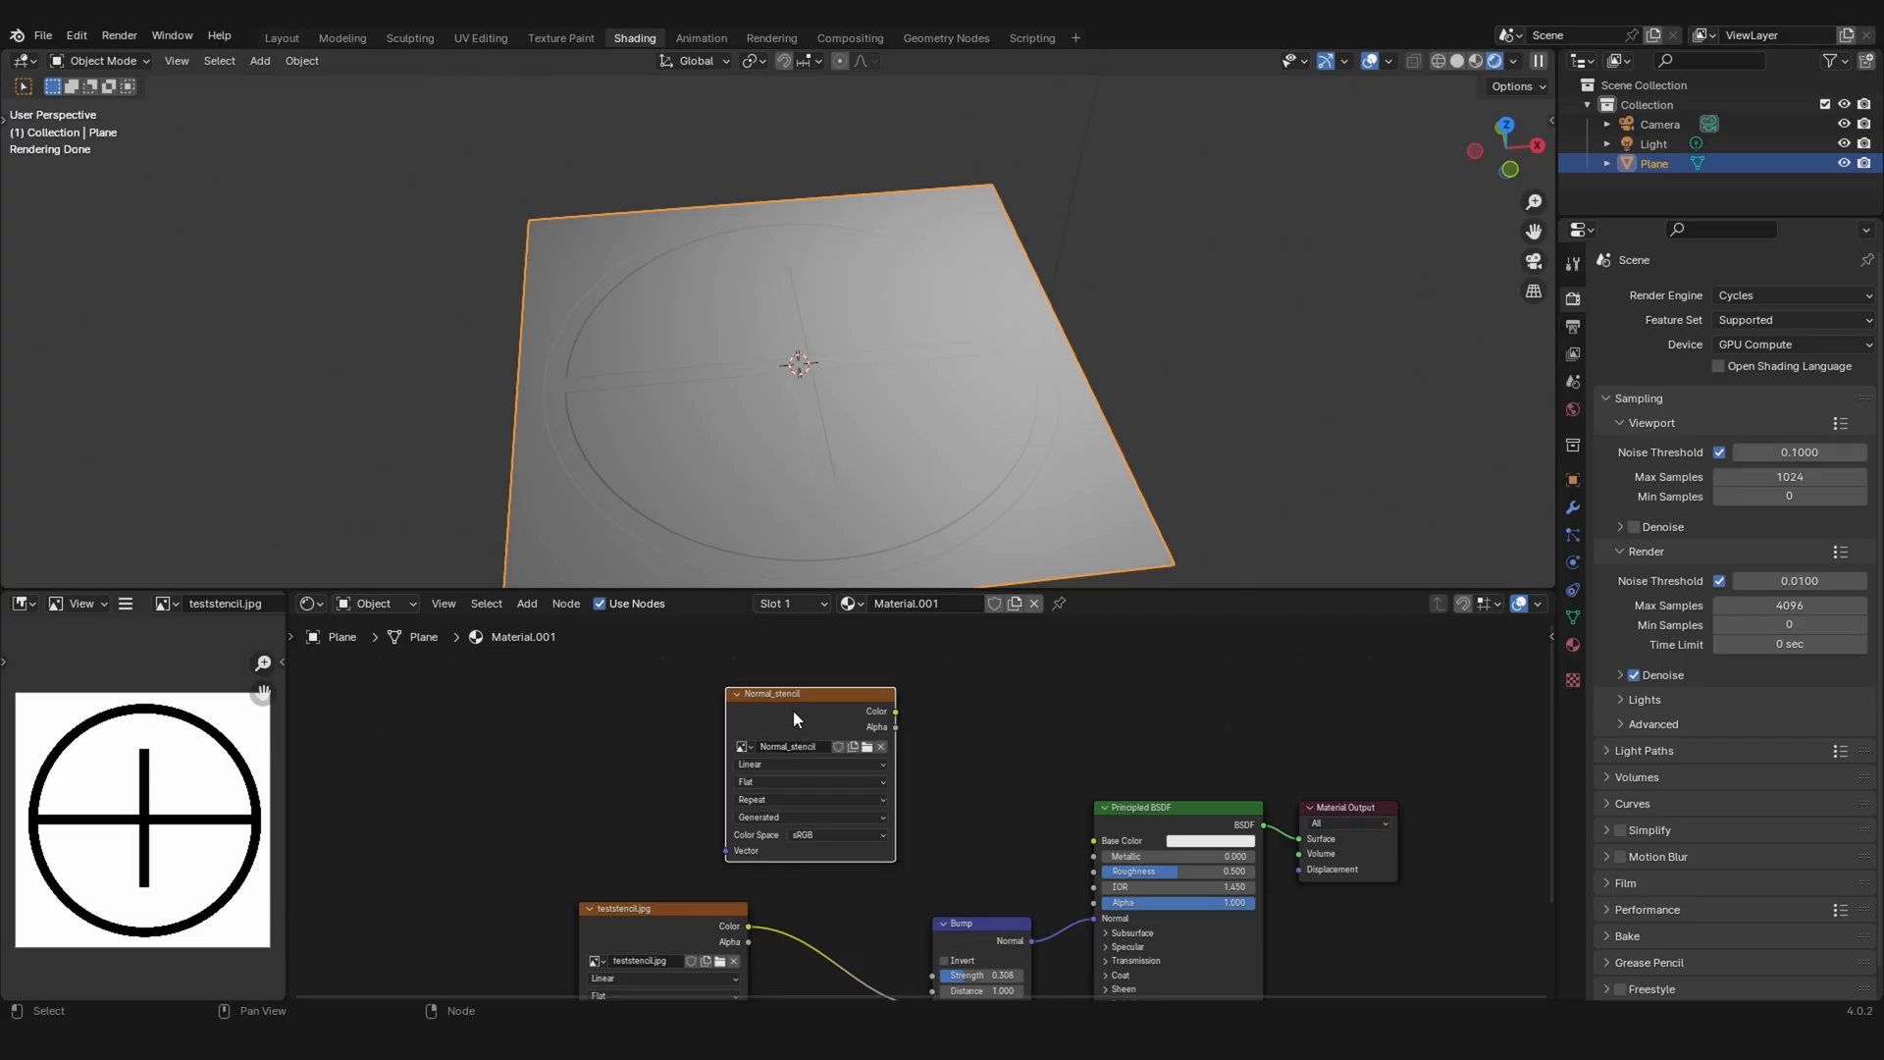
mouse_move(868, 416)
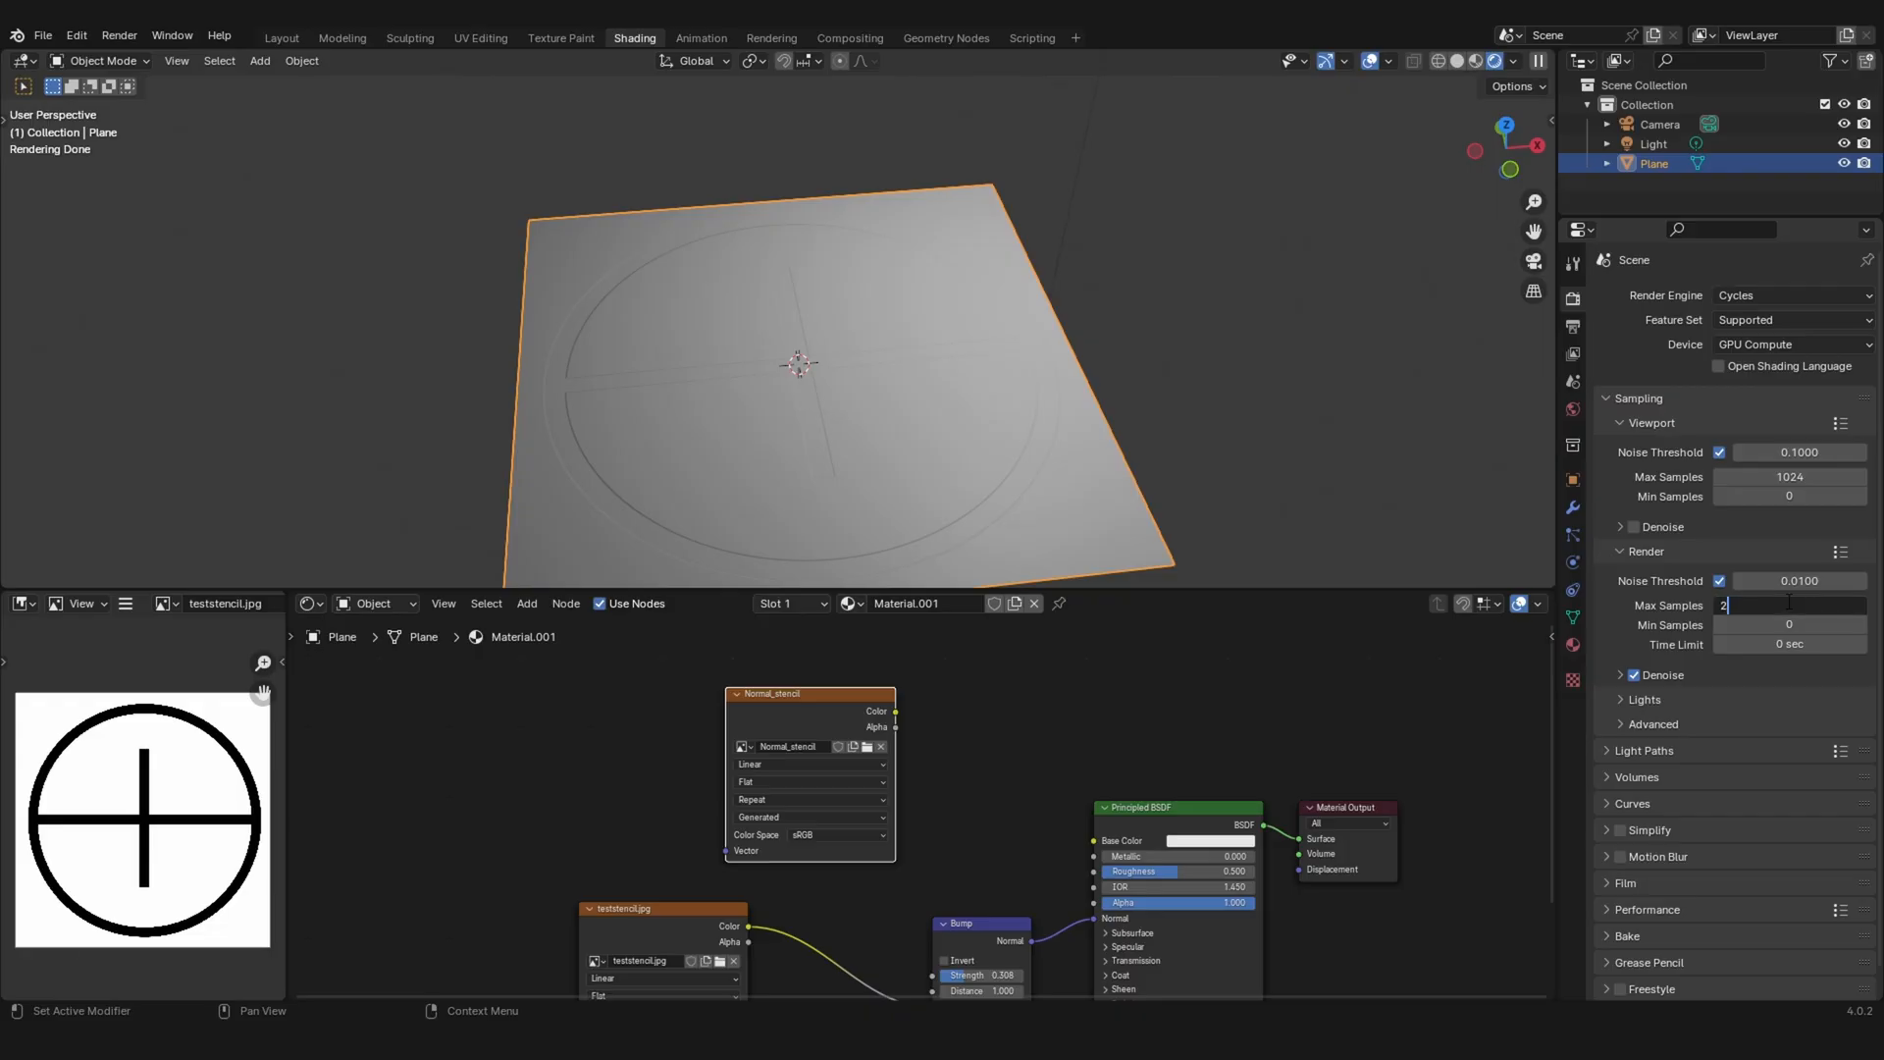
- Set Render Max Samples to 200 and the bake type to Normal
text(200)
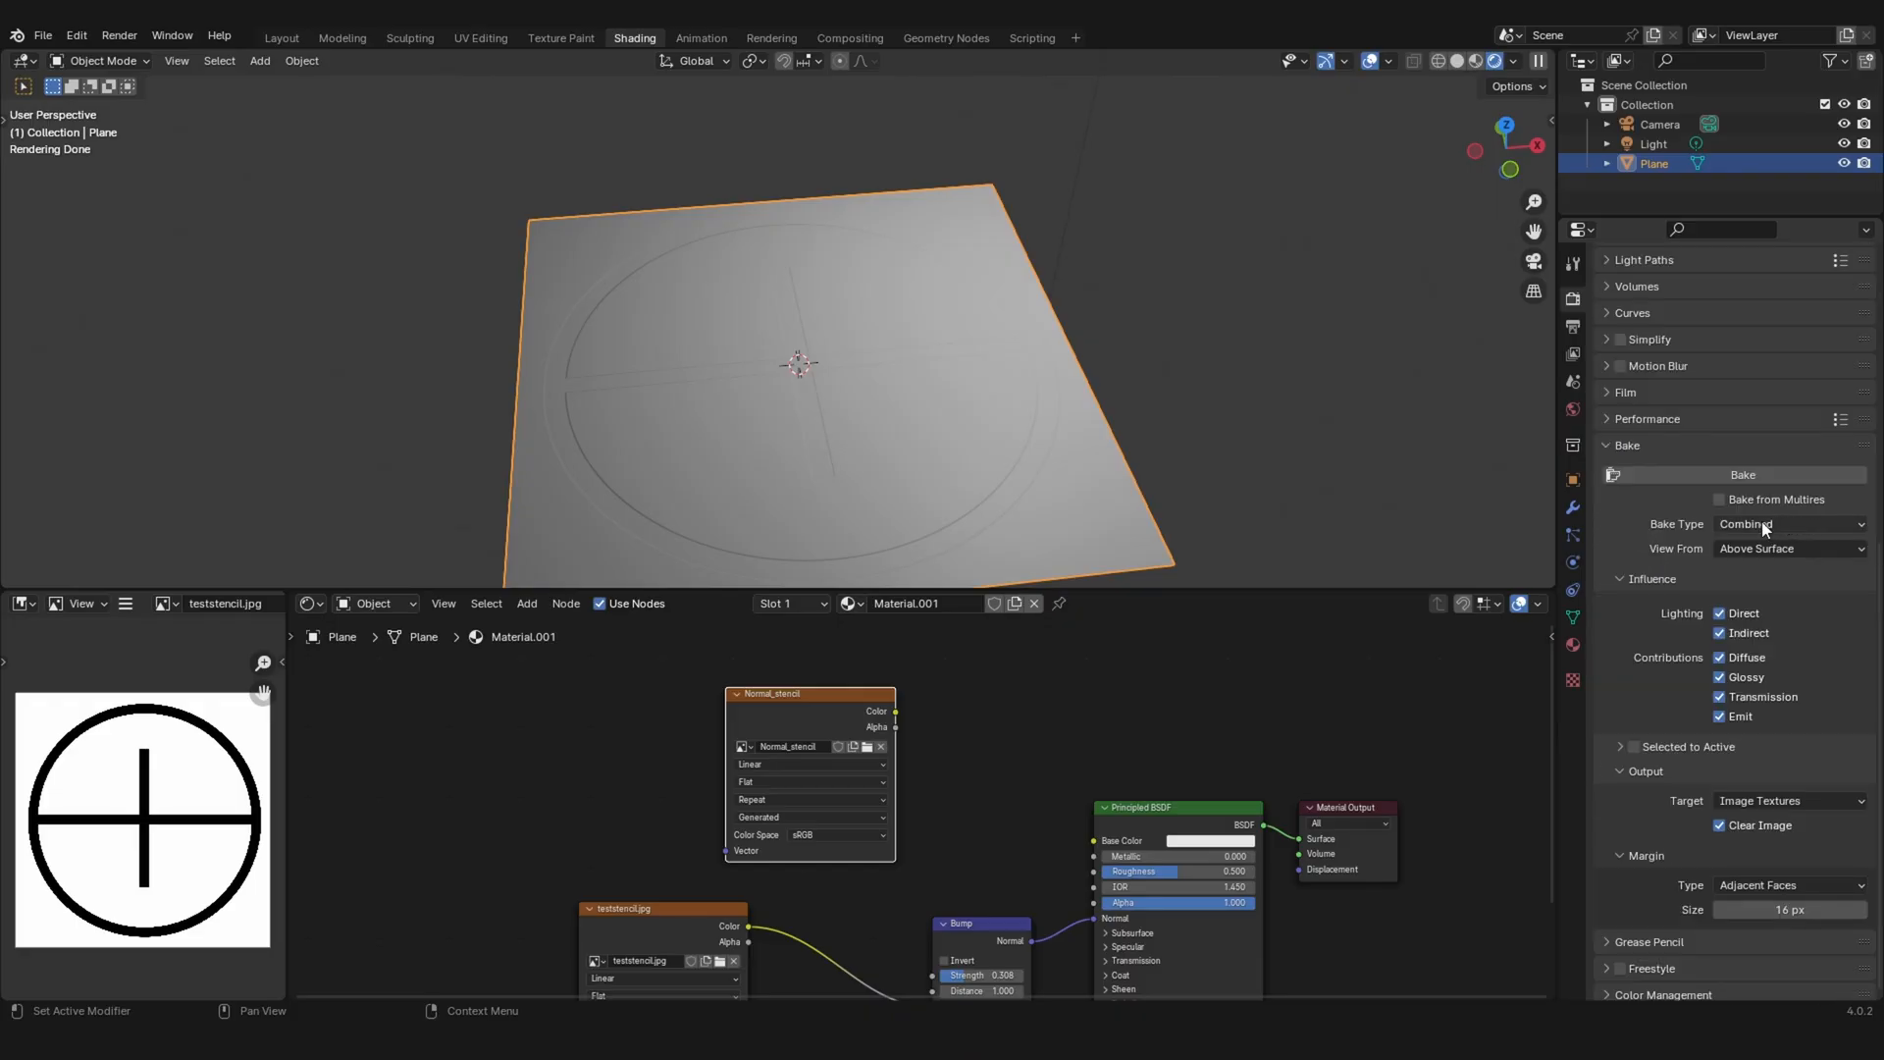
click(1789, 524)
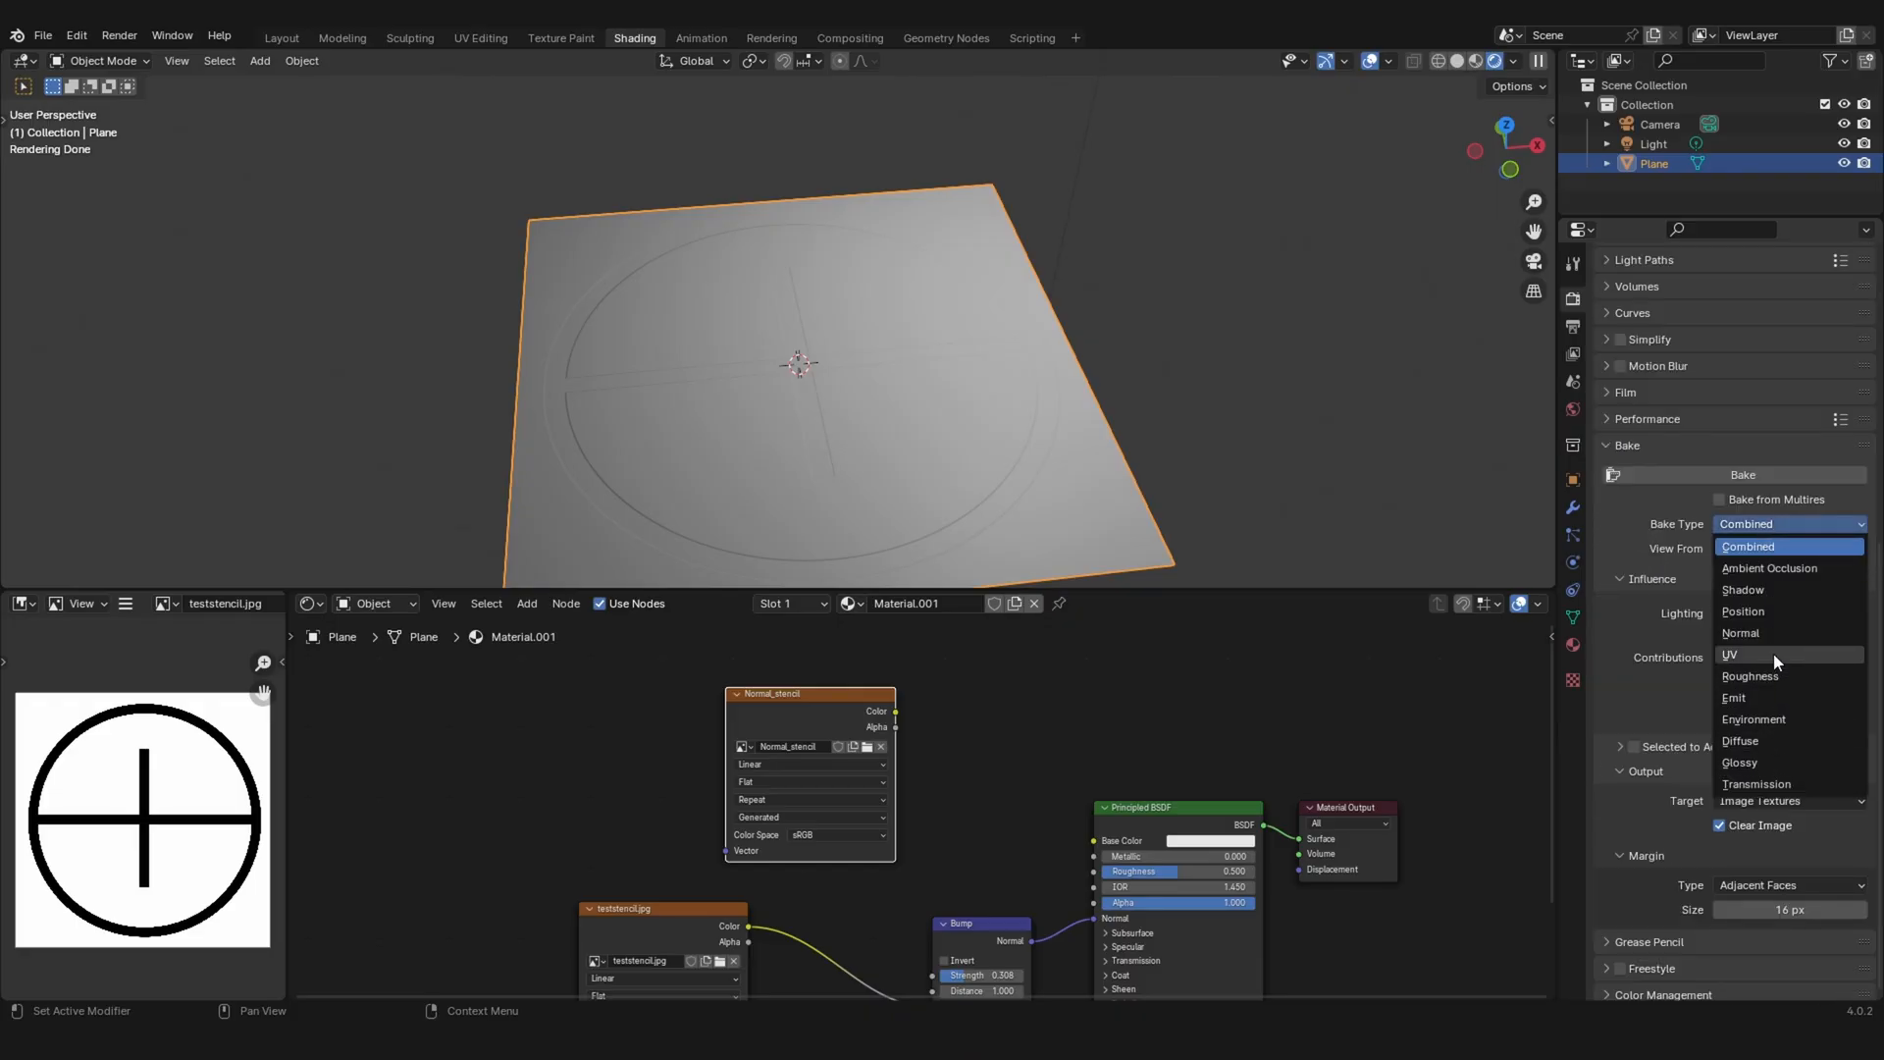
click(1741, 633)
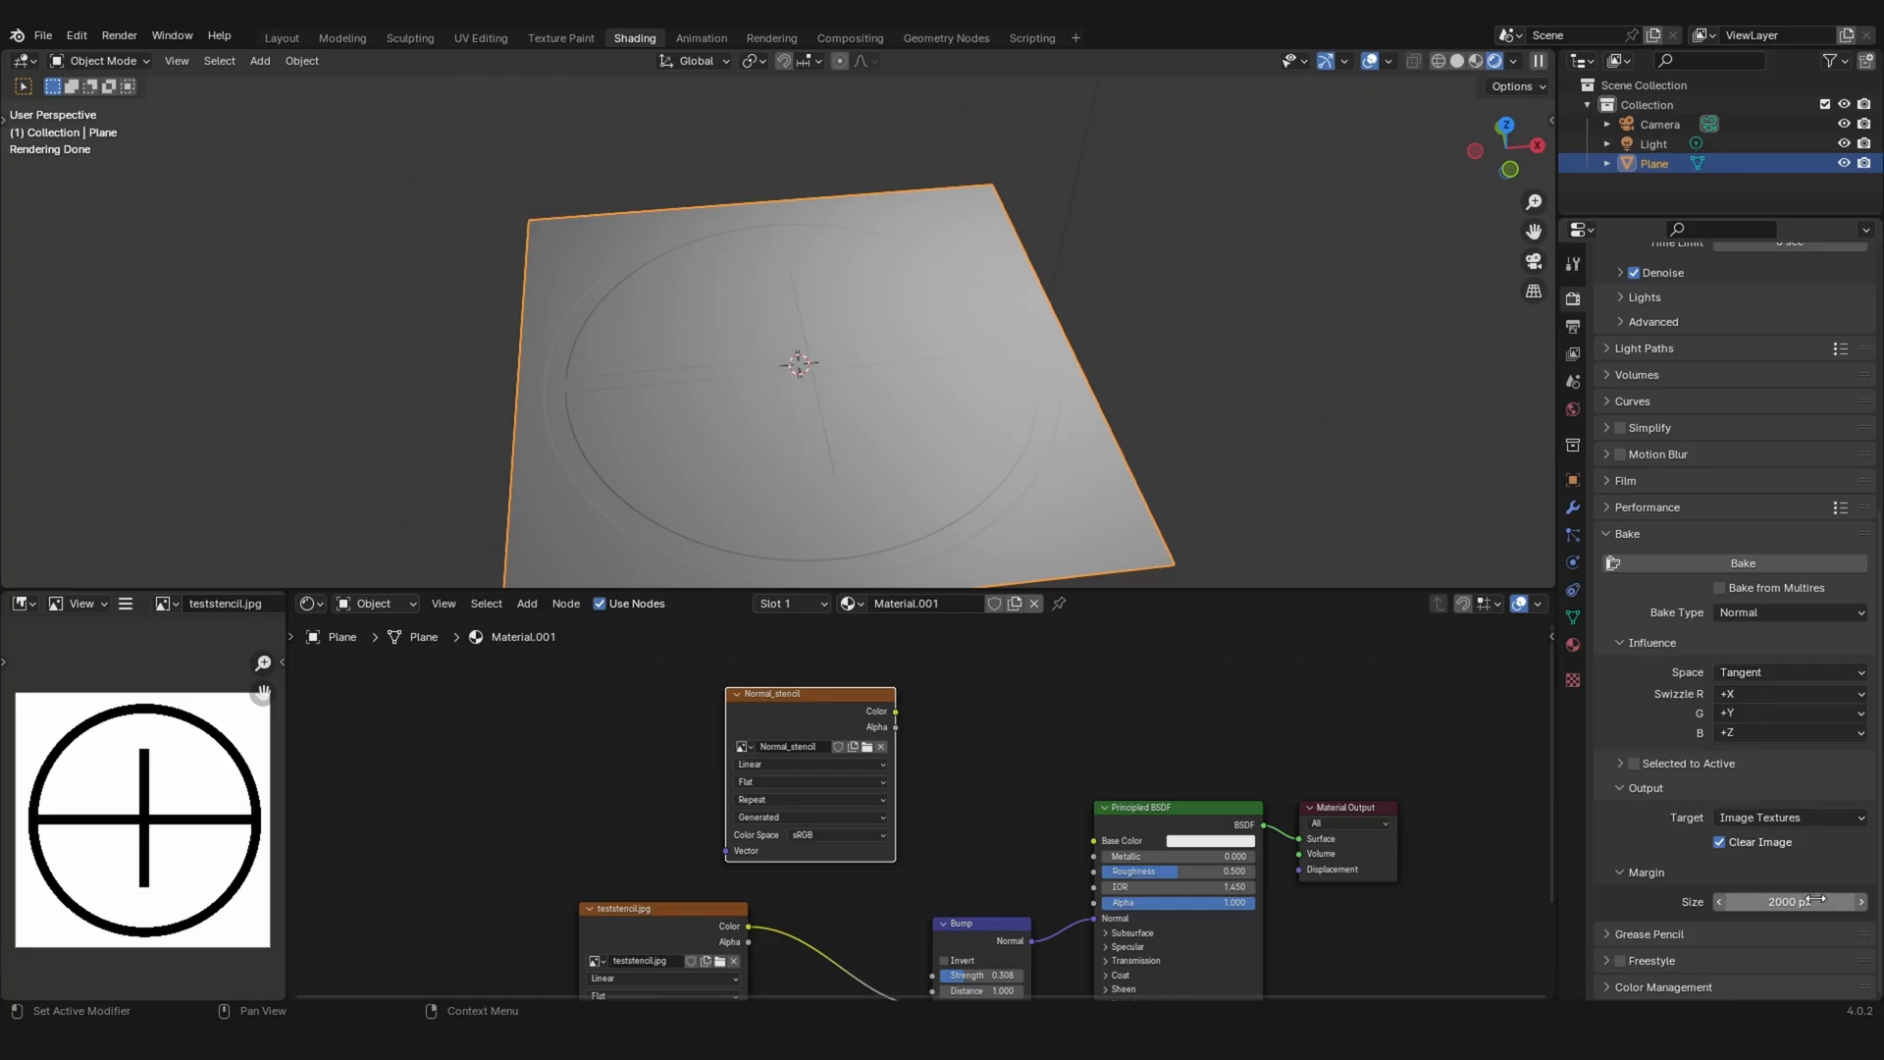
- Check the plane's UV layout in UV Editing and return to Shading
click(479, 37)
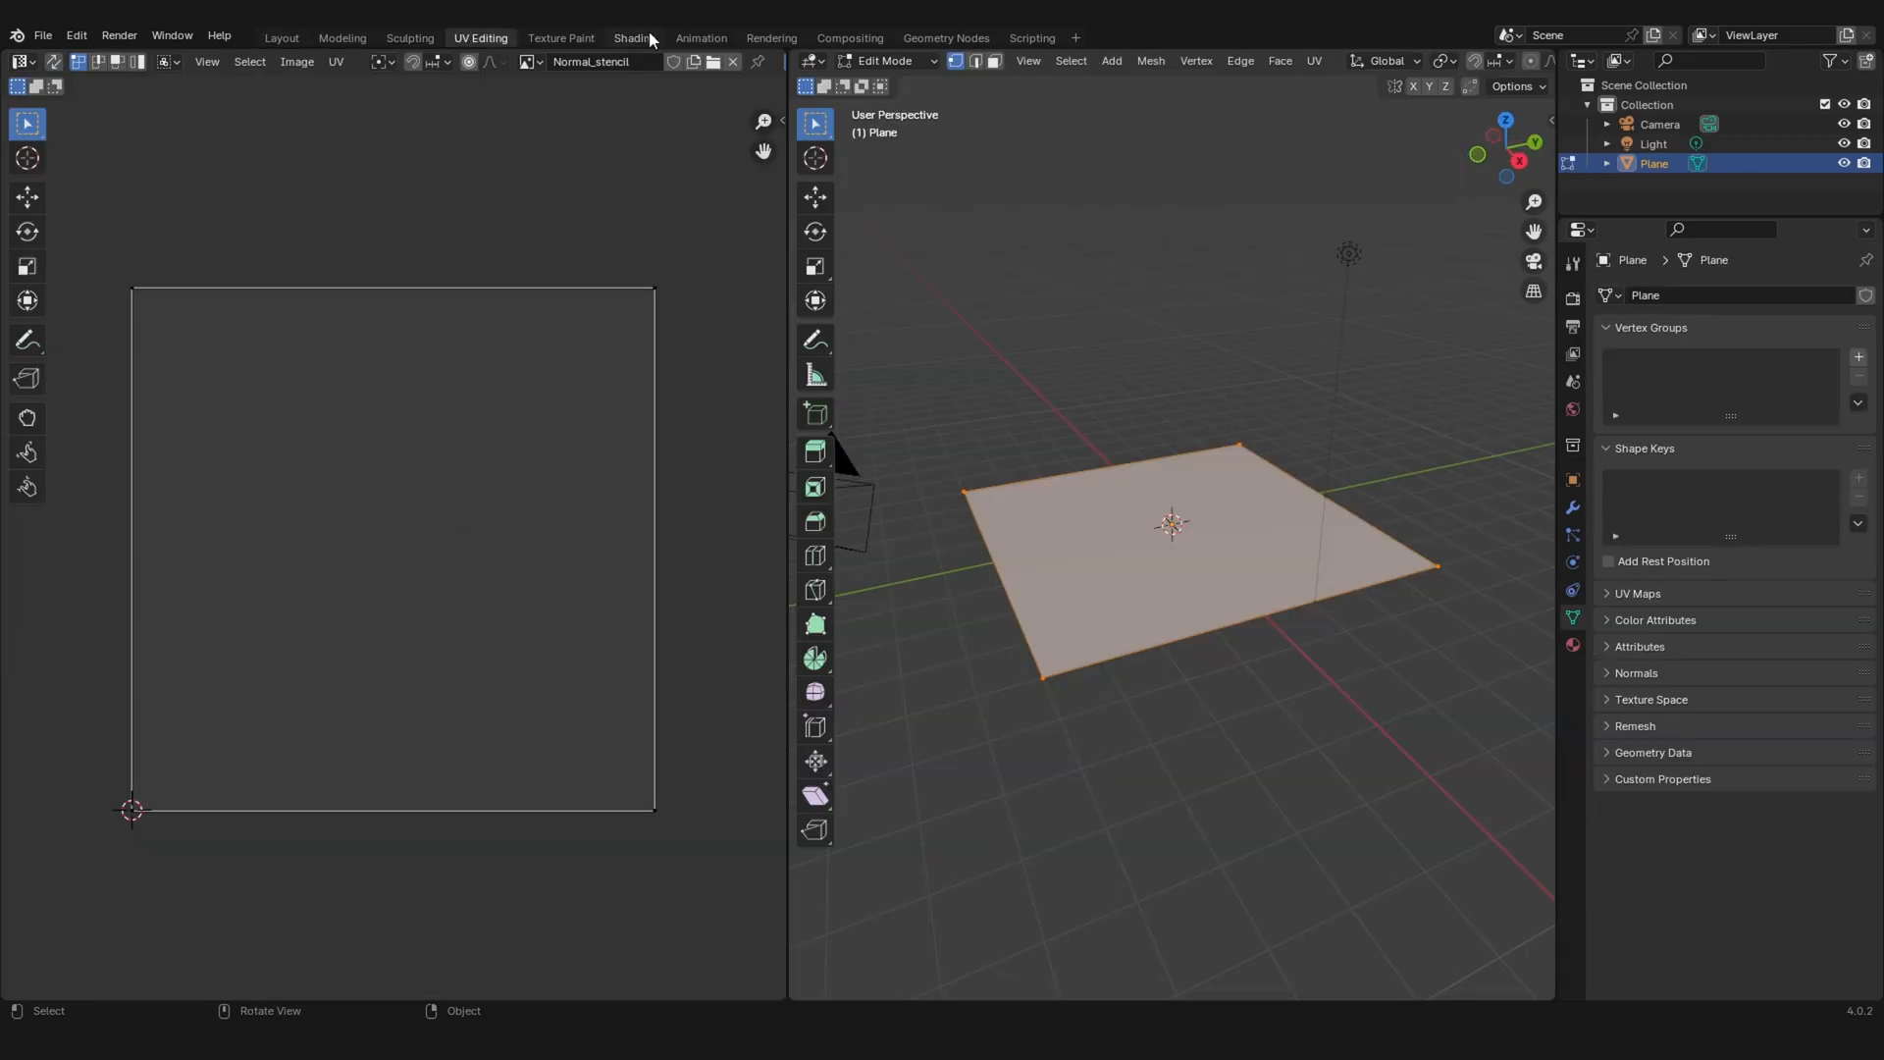
click(633, 37)
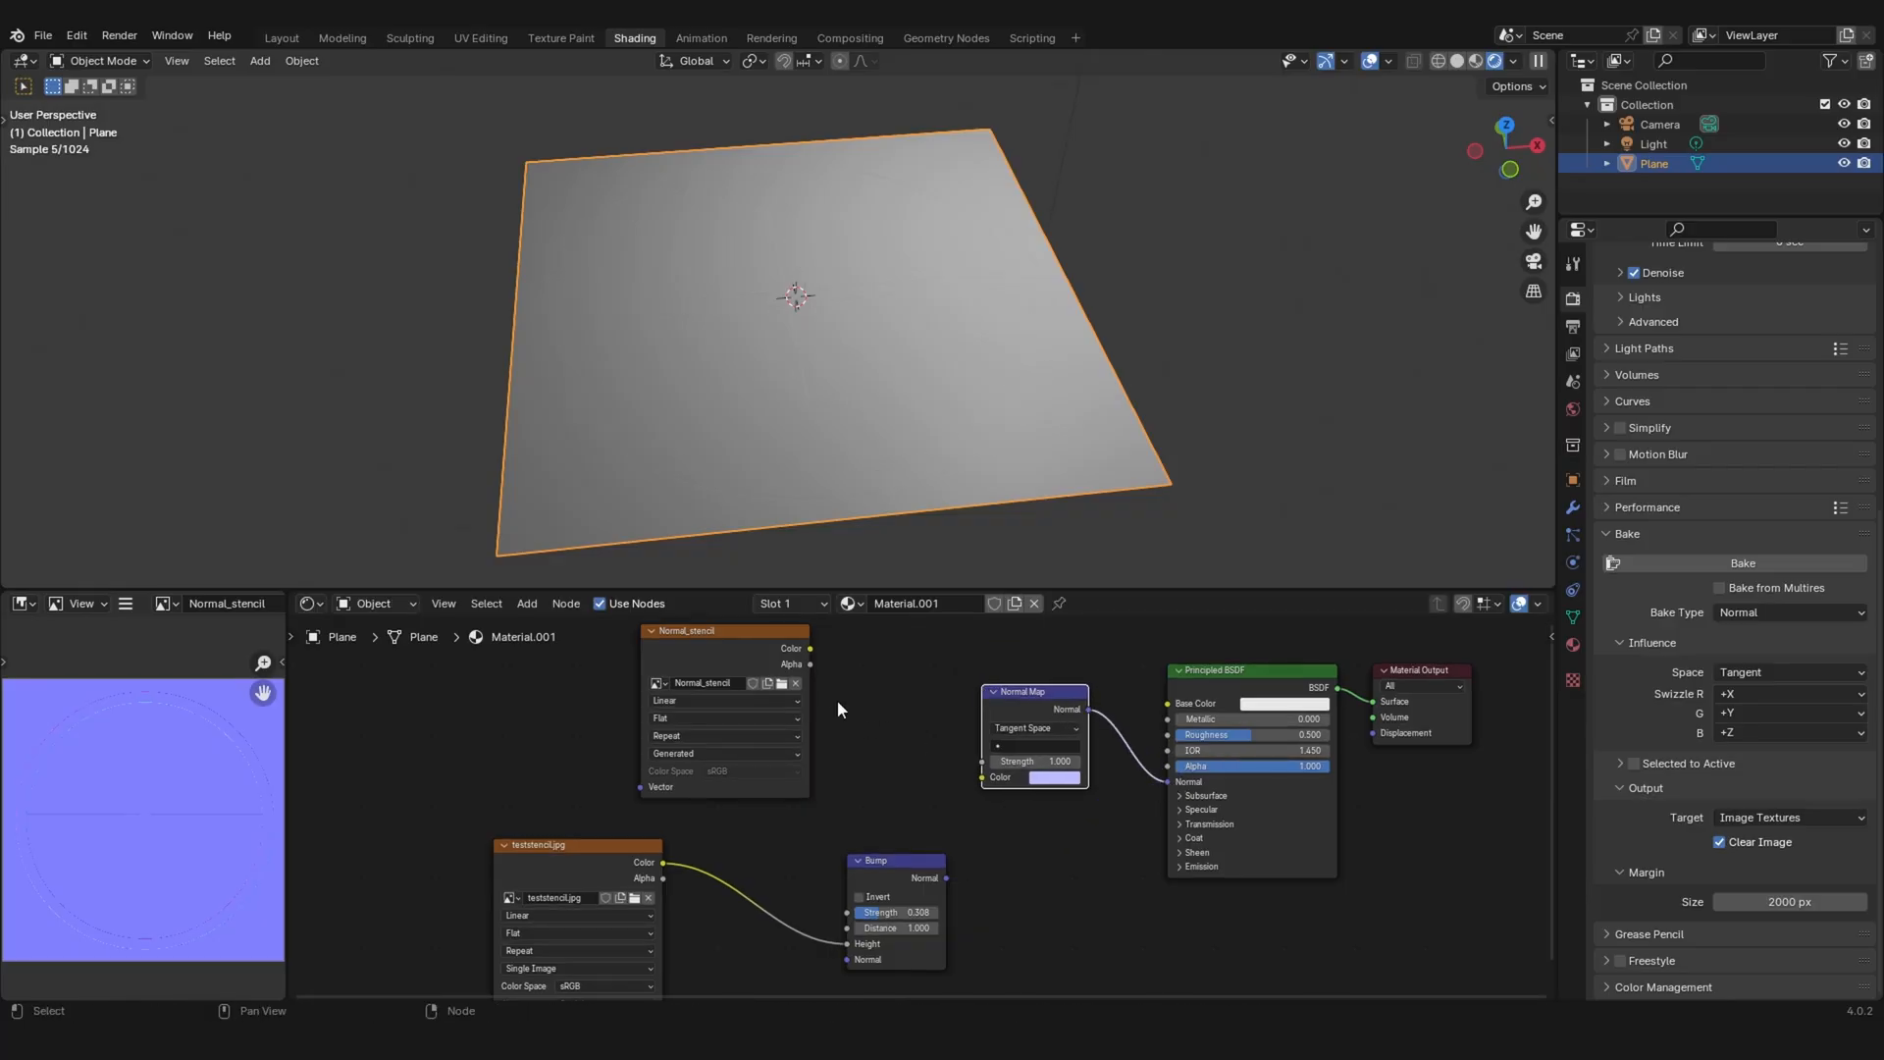
- Connect Normal_stencil Color to the Normal Map Color input and review its colour space
drag(811, 649, 999, 777)
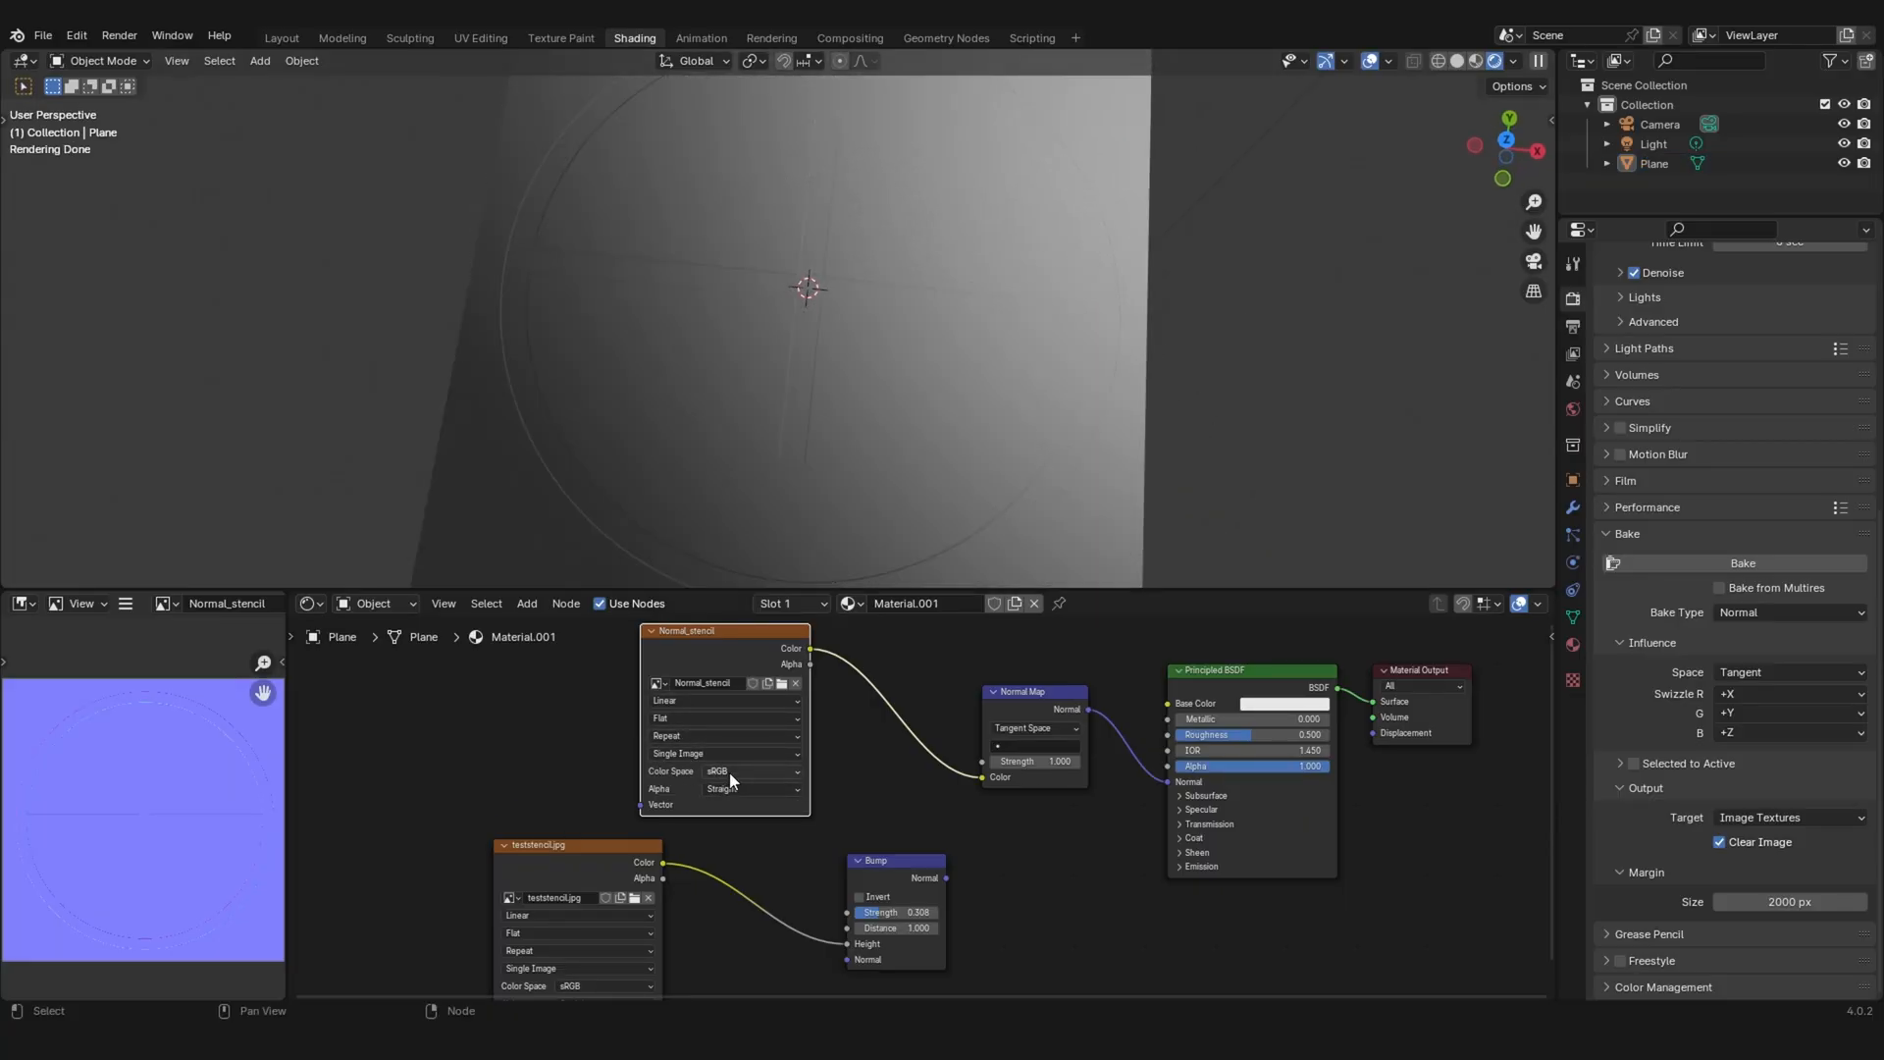
click(746, 771)
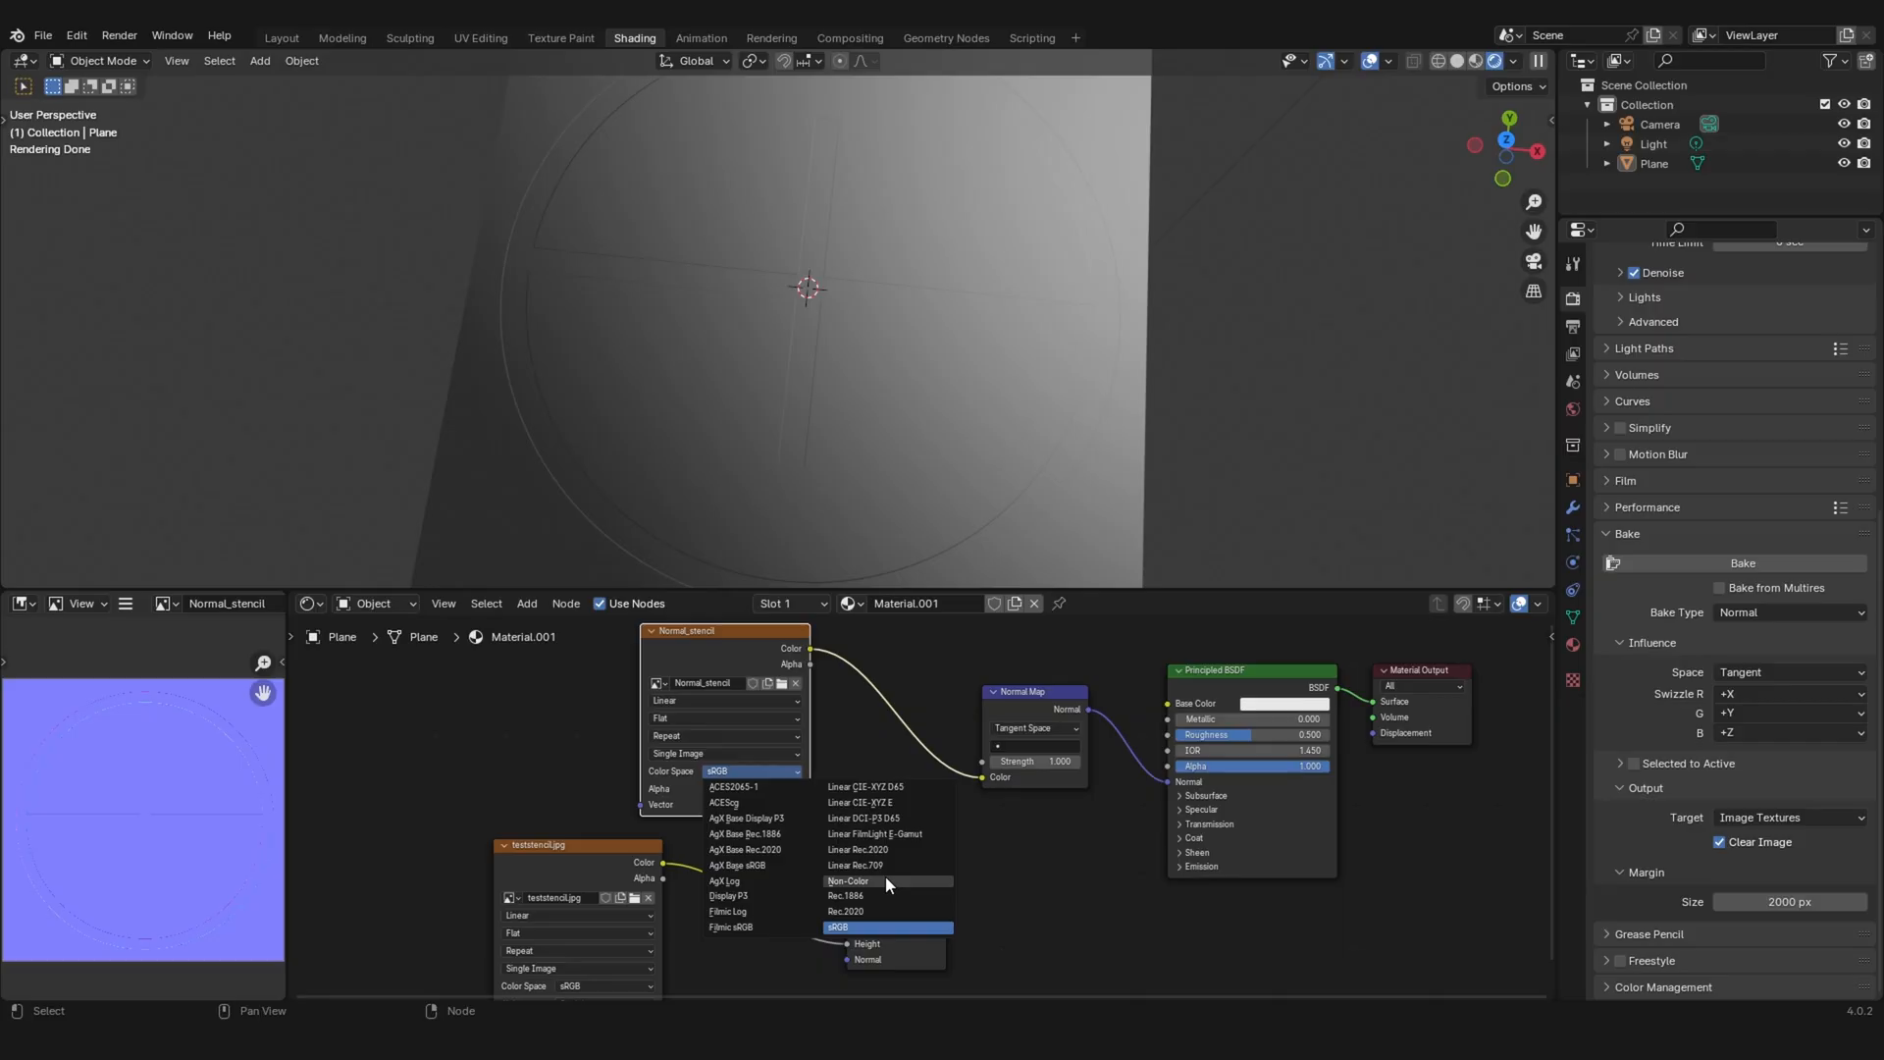